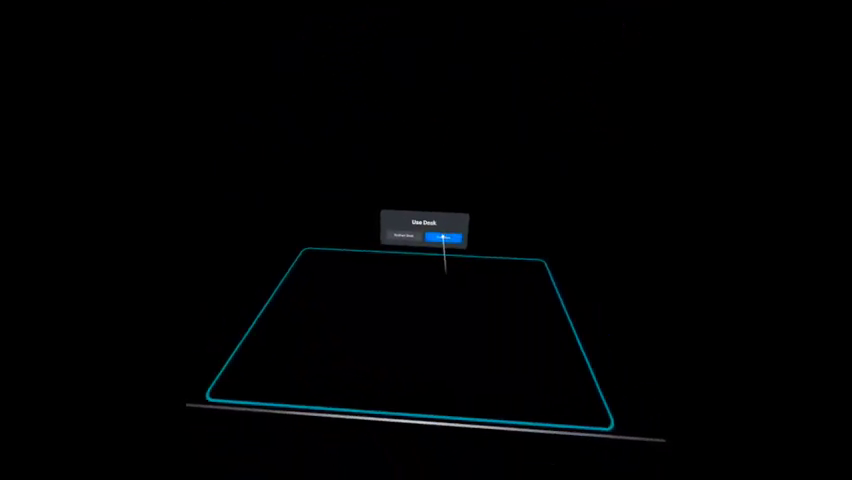
- Accept the drawn desk boundary so the virtual meeting room loads around it
{"action": "left_click", "coordinate": [440, 236]}
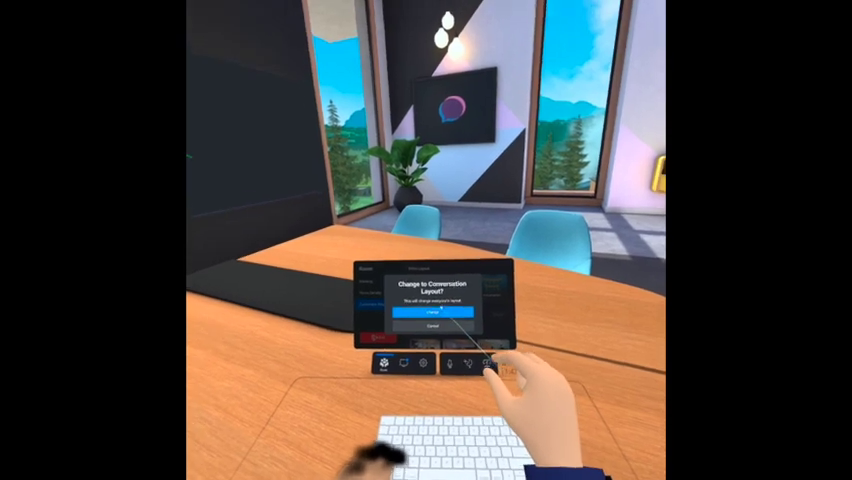
- Confirm the 'Change to Conversation Layout?' prompt with Switch to apply the conversation seating
{"action": "left_click", "coordinate": [436, 318]}
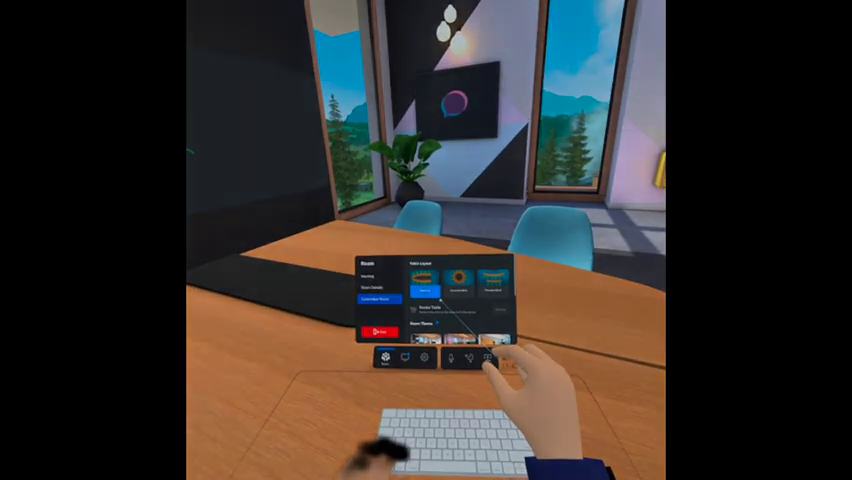